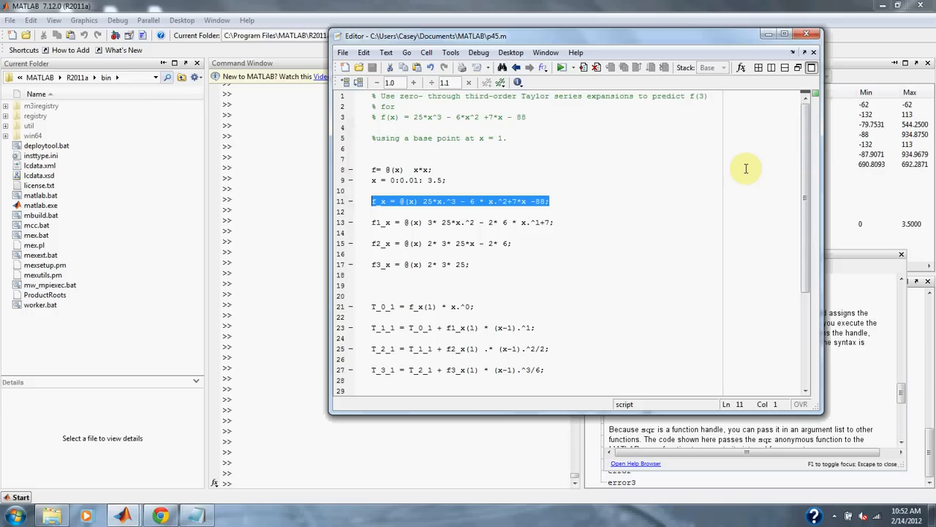
pyautogui.moveTo(624, 211)
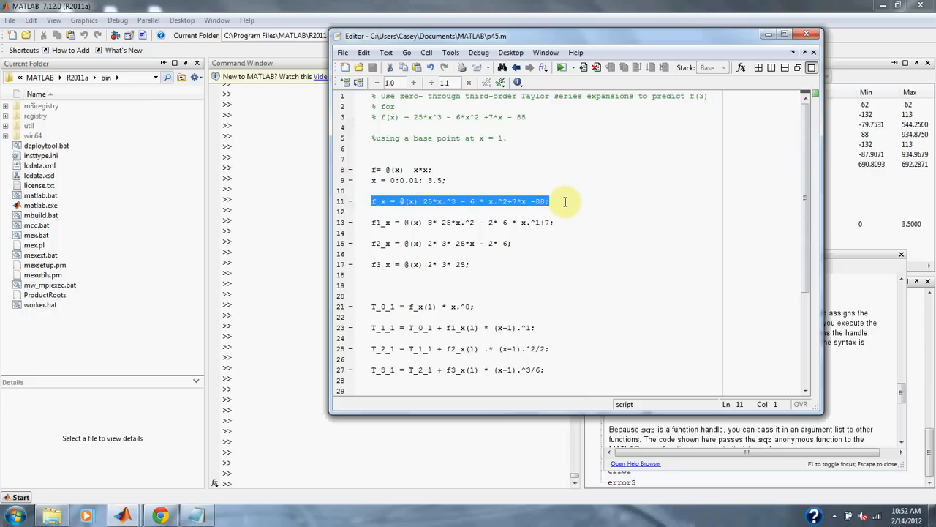
pyautogui.moveTo(600, 202)
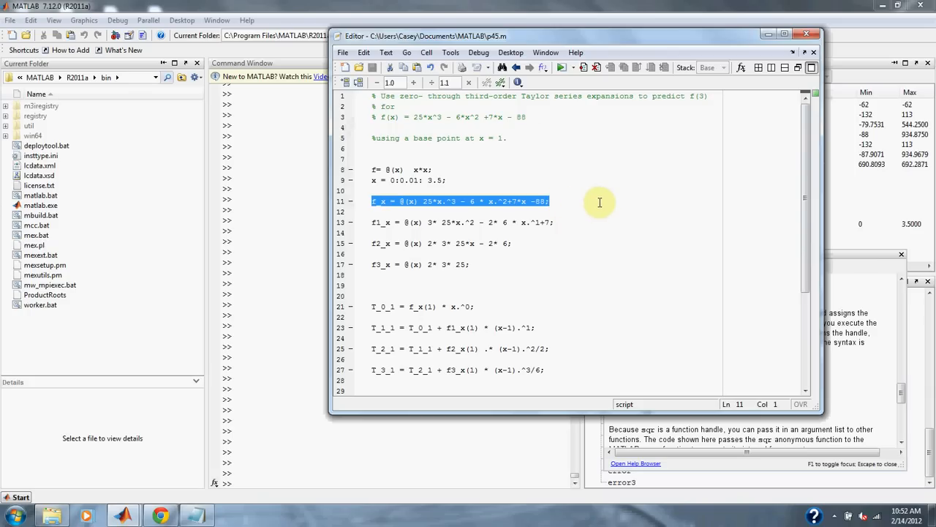
pyautogui.moveTo(432, 222)
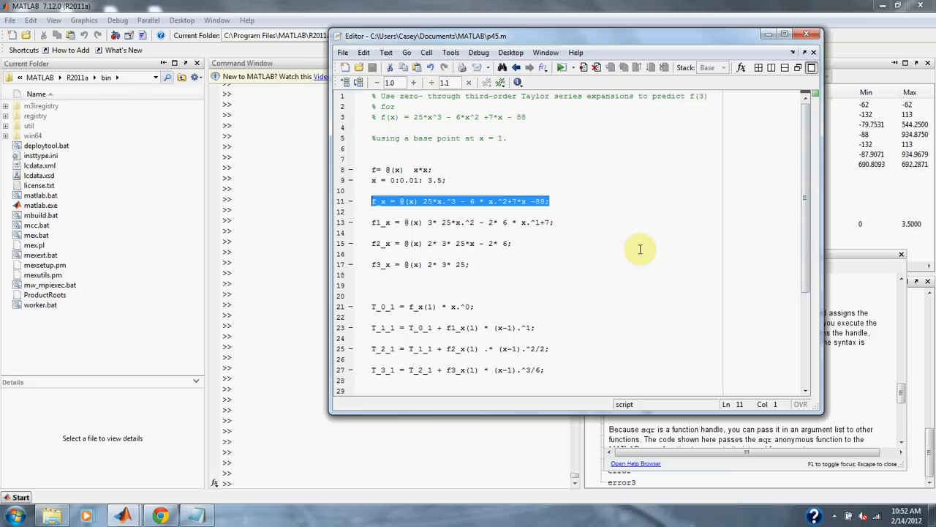
pyautogui.moveTo(799, 208)
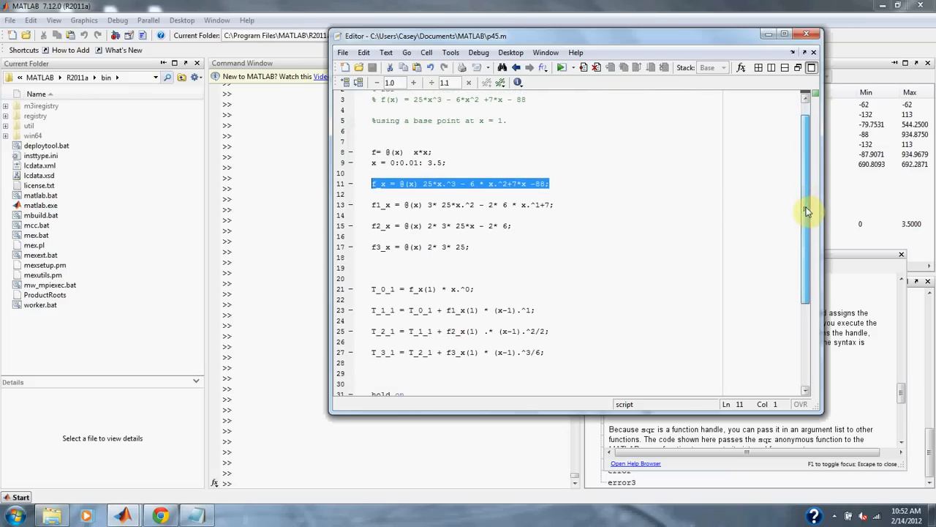
# Review the p45.m script and run it to plot the cubic with its Taylor approximations.
pyautogui.scroll(-3)
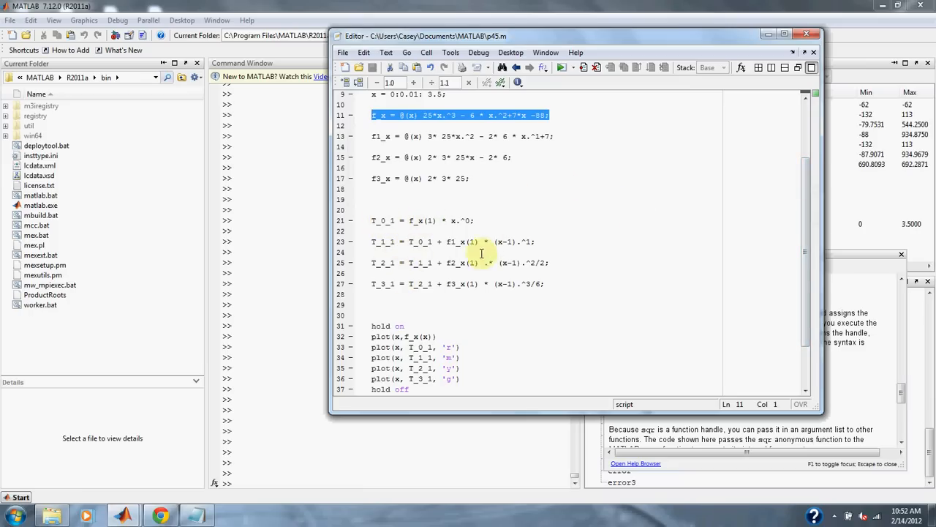
pyautogui.click(471, 241)
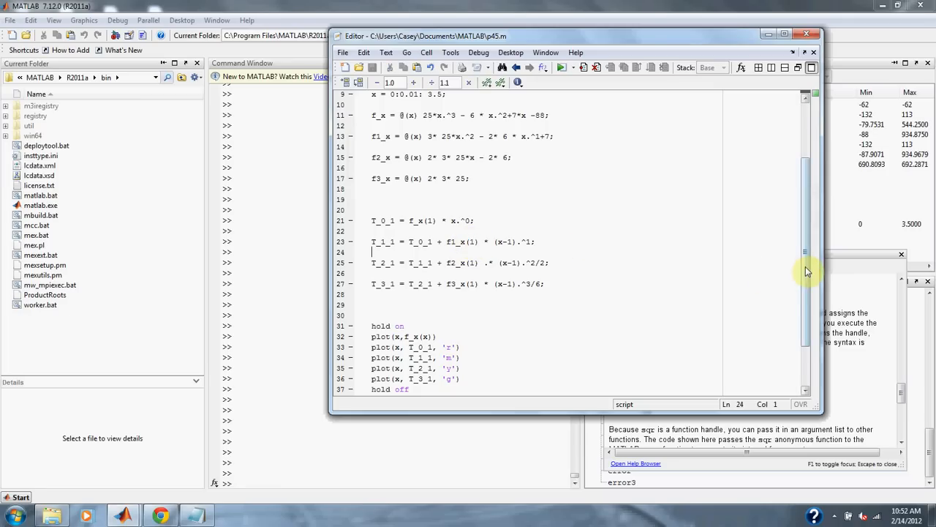
pyautogui.scroll(-3)
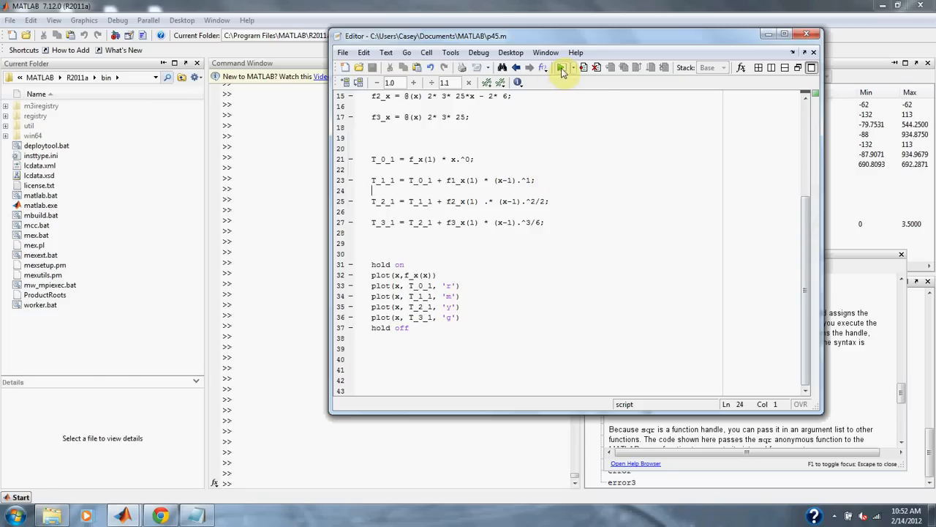
pyautogui.click(562, 67)
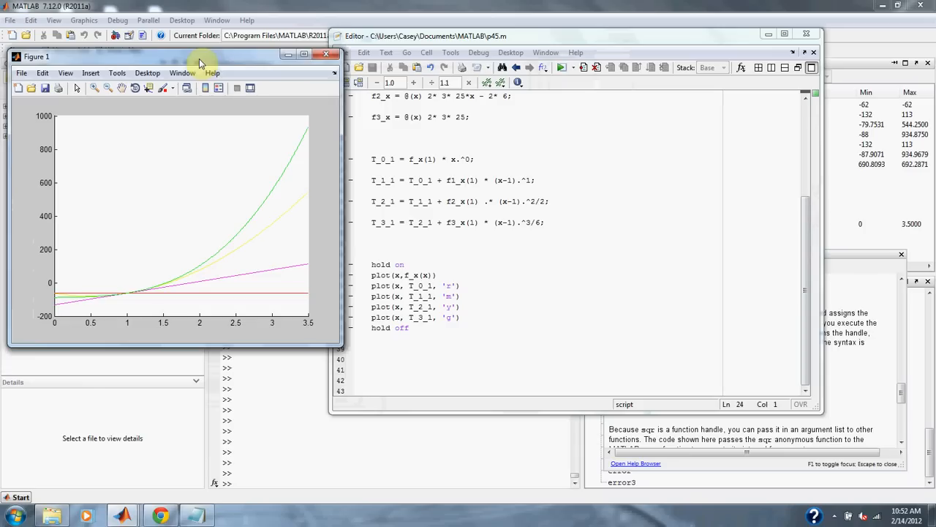
pyautogui.moveTo(325, 275)
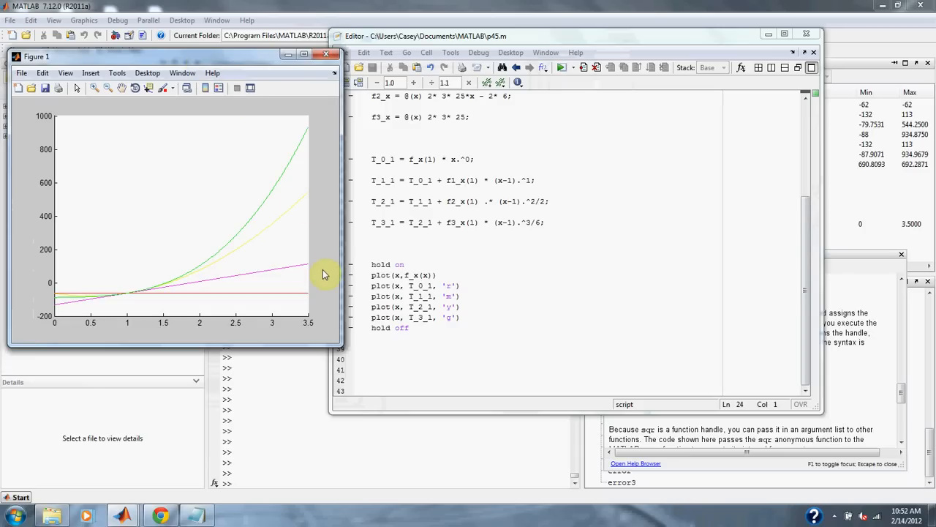
pyautogui.moveTo(325, 294)
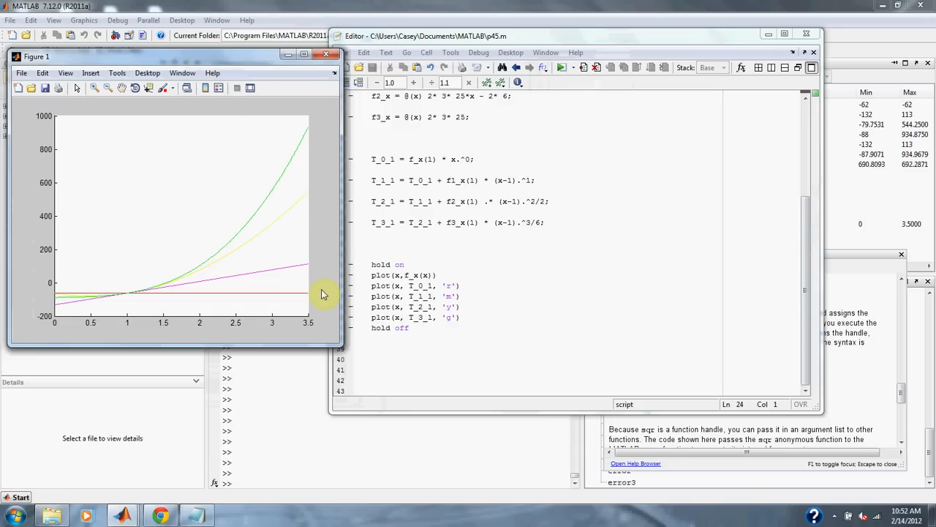
pyautogui.moveTo(298, 295)
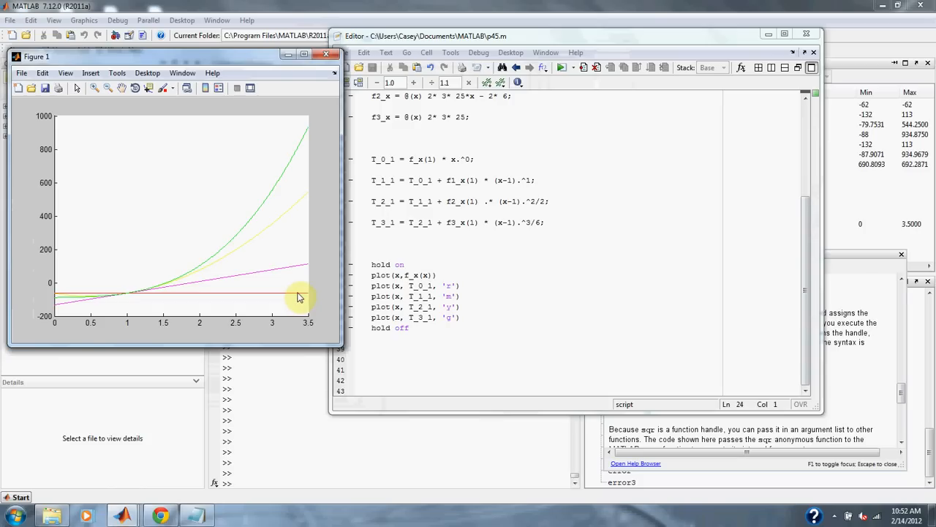
pyautogui.moveTo(307, 267)
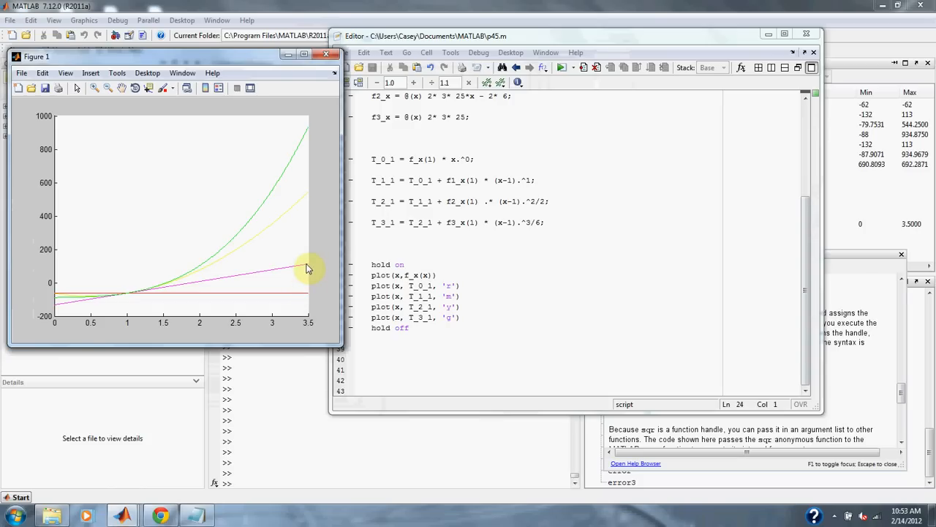
pyautogui.moveTo(313, 225)
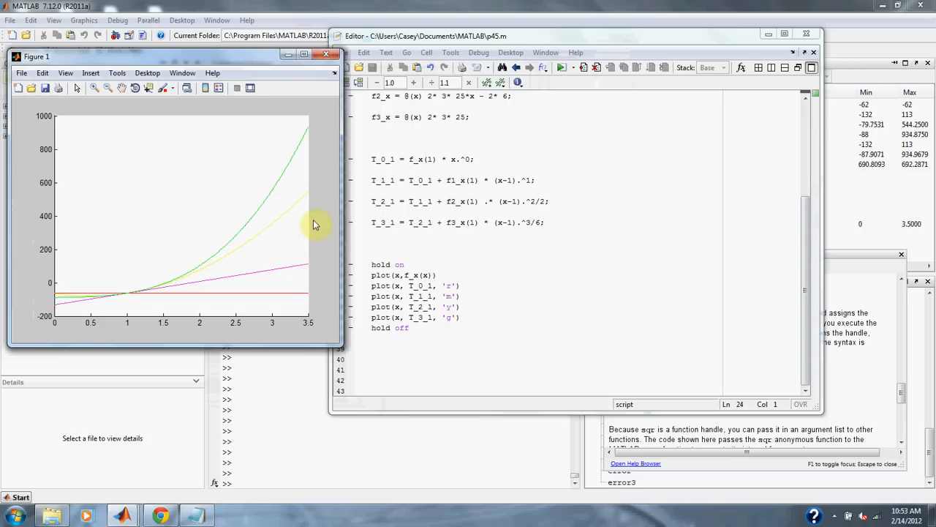
pyautogui.moveTo(310, 202)
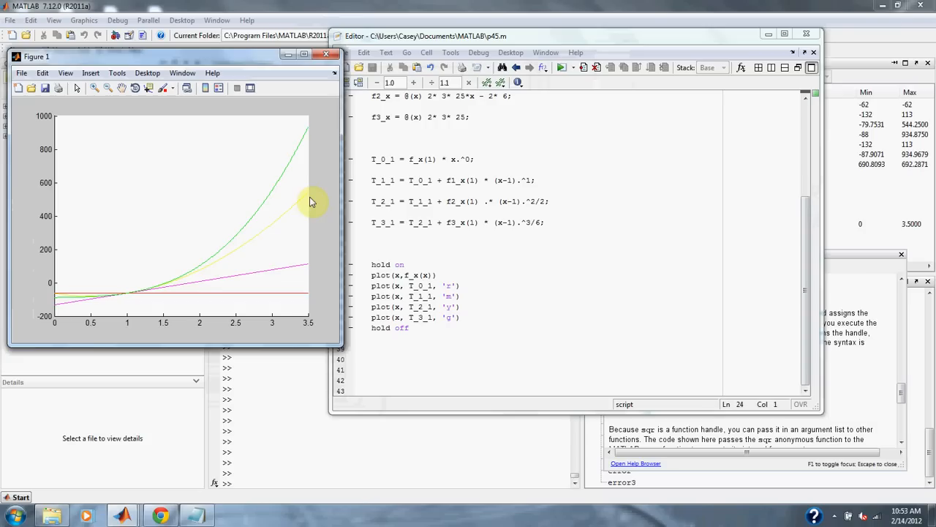
pyautogui.moveTo(306, 139)
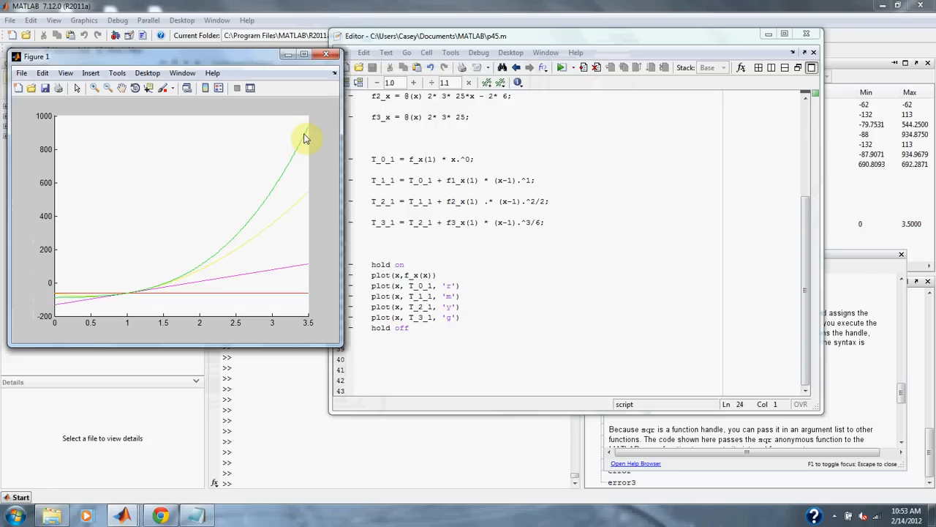
pyautogui.moveTo(298, 168)
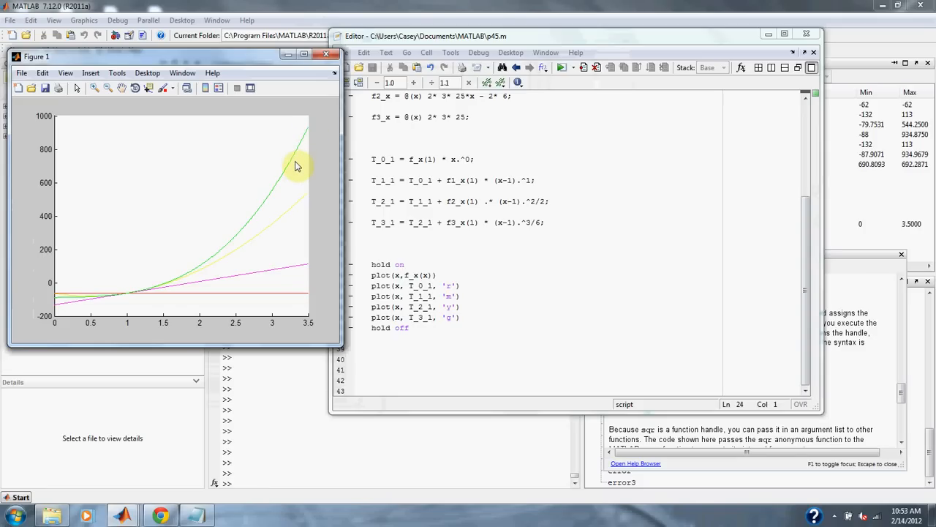
pyautogui.moveTo(331, 62)
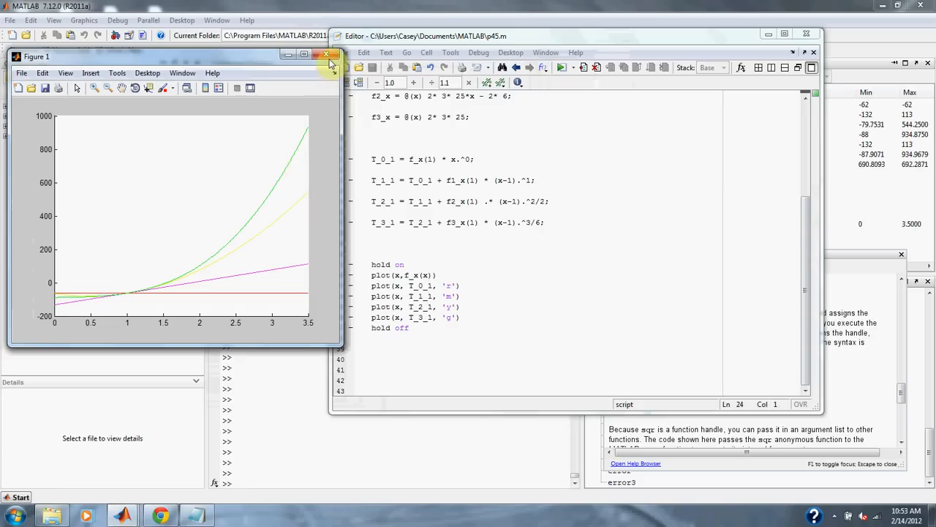
# Close Figure 1 and comment out the third-order plot line plot(x, T_3_1, 'g').
pyautogui.click(326, 56)
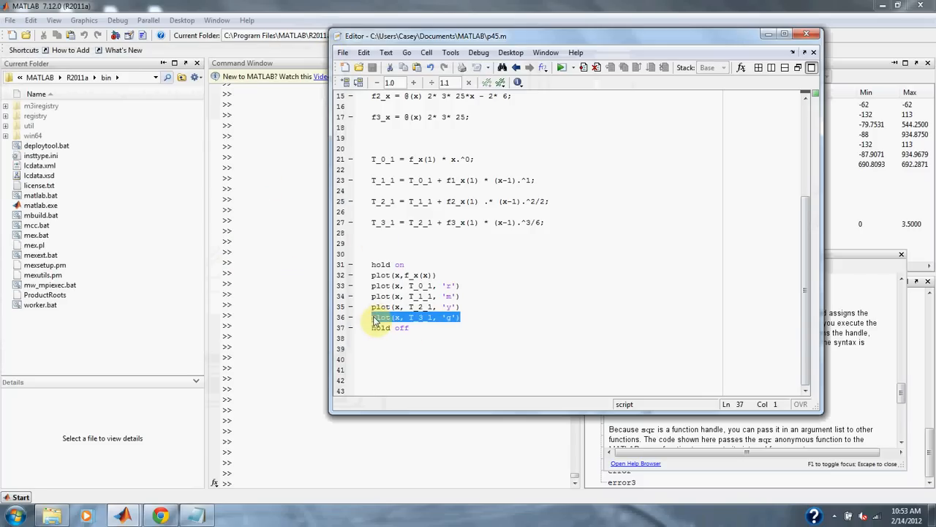
pyautogui.click(375, 316)
pyautogui.write('%')
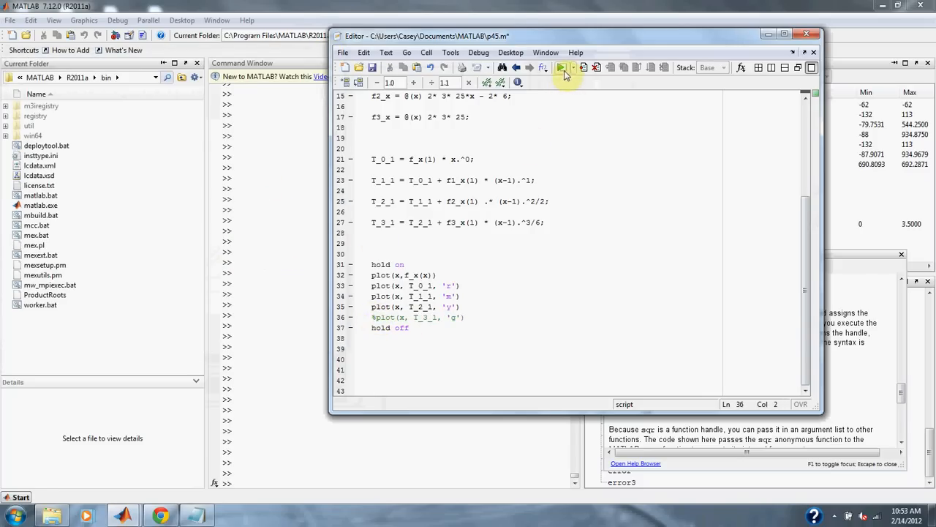
# Rerun the script so the figure shows f(x) with only the zeroth- to second-order approximations.
pyautogui.click(561, 67)
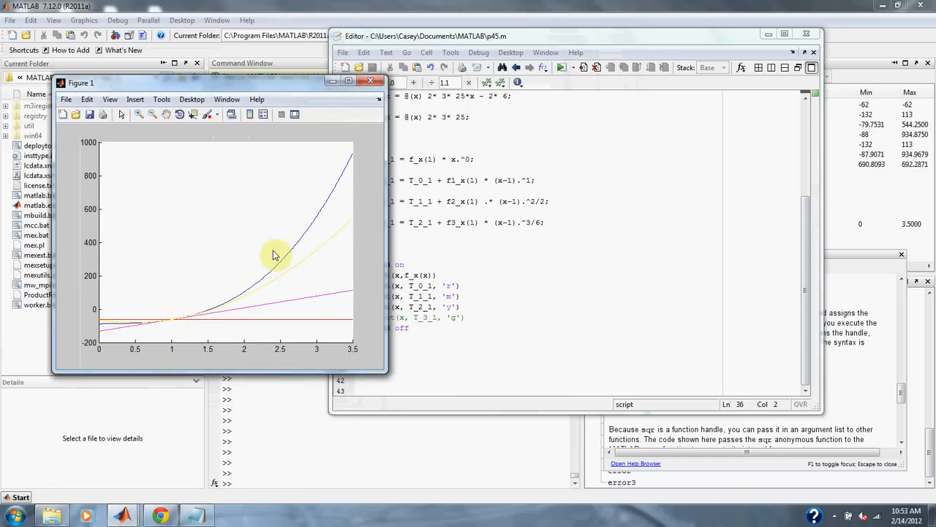
pyautogui.moveTo(310, 89)
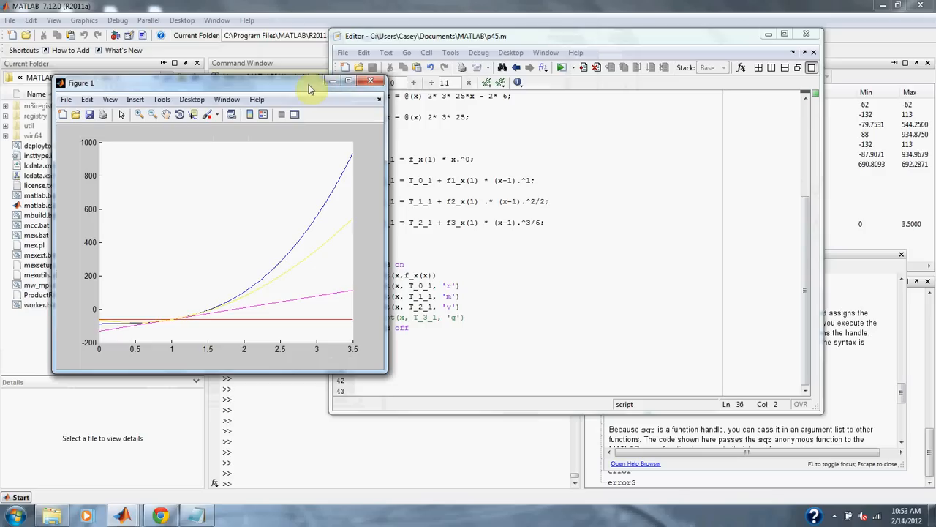
pyautogui.moveTo(308, 81); pyautogui.dragTo(285, 73)
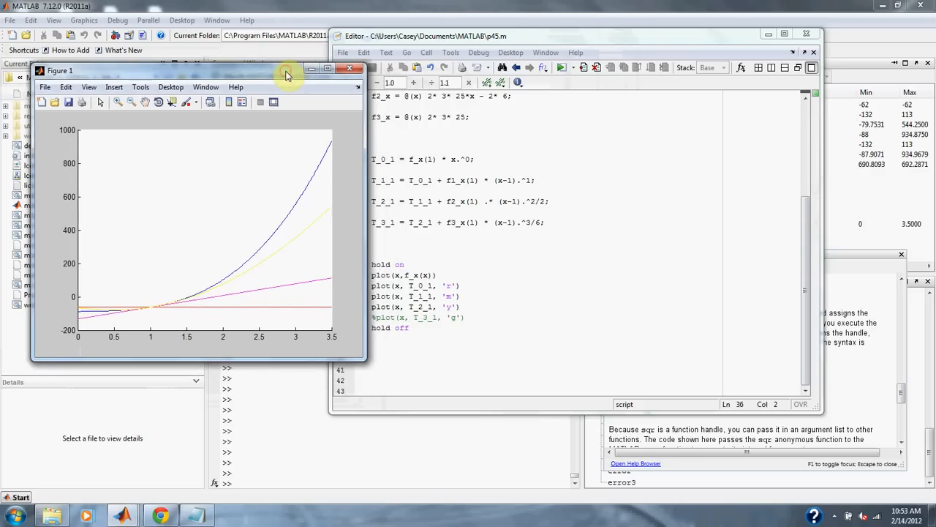